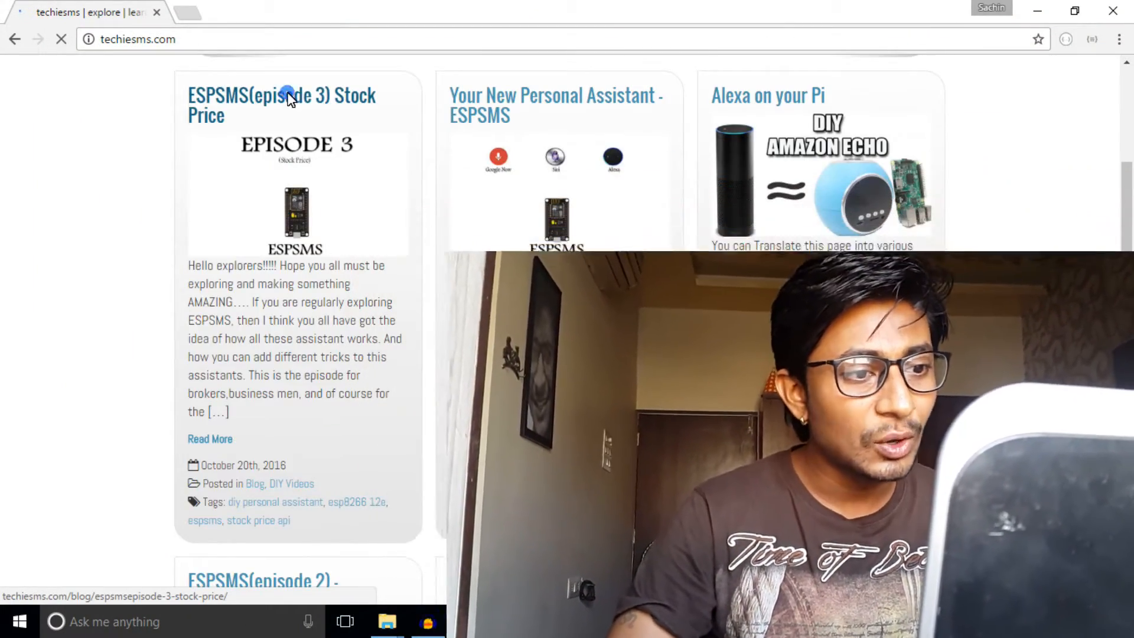
Select the Google Finance API link inside the ESPSMS episode 3 Stock Price article
{"action": "left_click", "coordinate": [281, 94]}
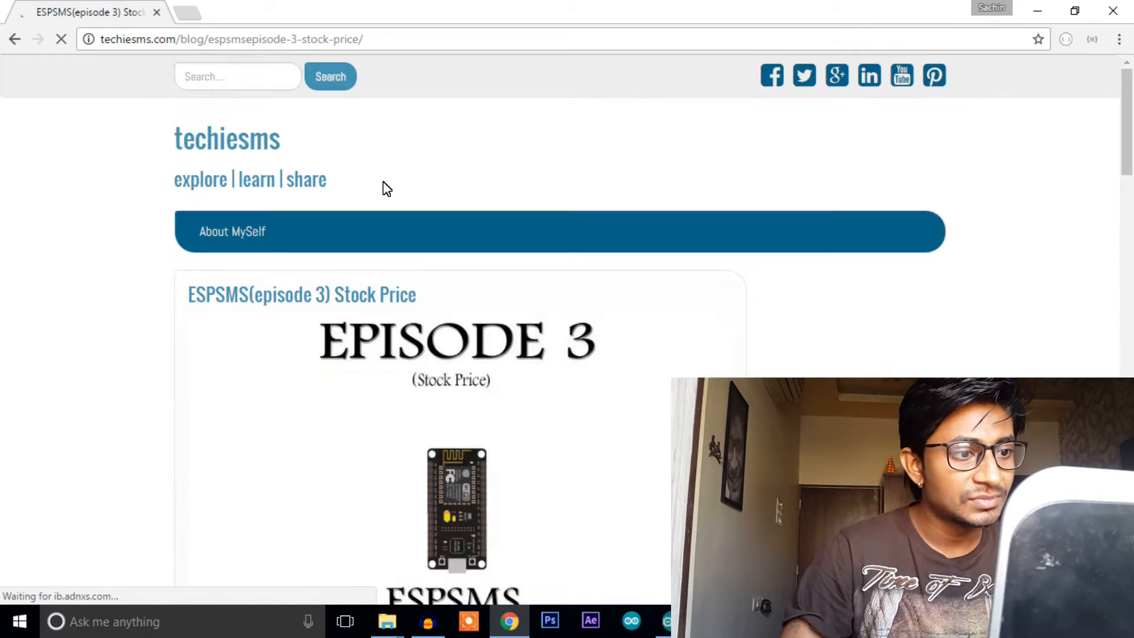
{"action": "scroll", "scroll_direction": "down", "scroll_amount": 3}
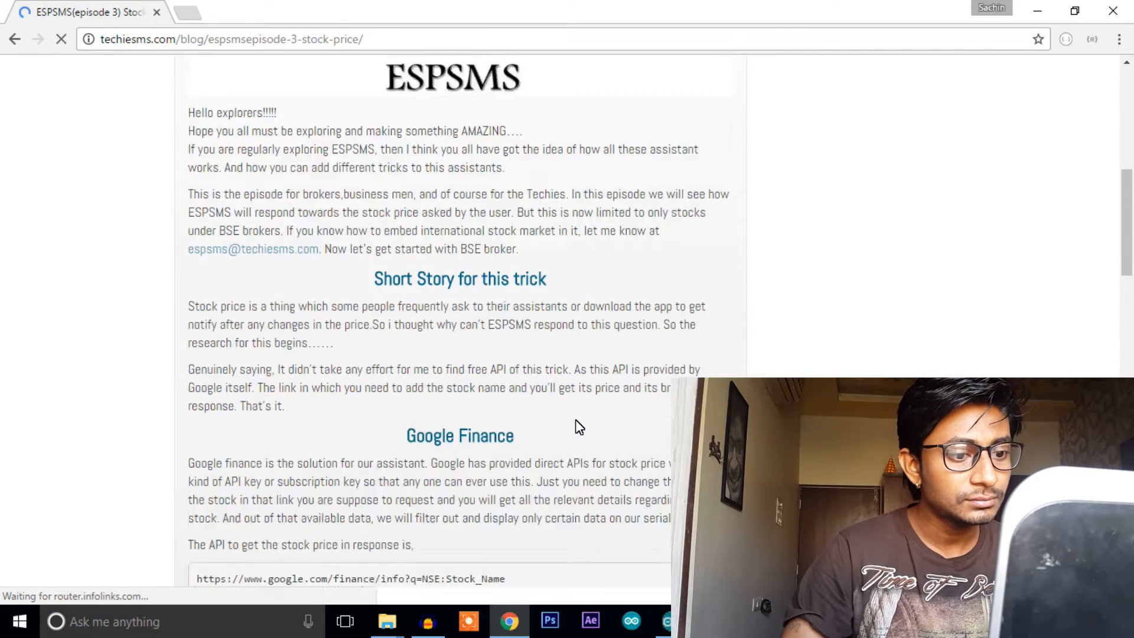
{"action": "scroll", "scroll_direction": "down", "scroll_amount": 3}
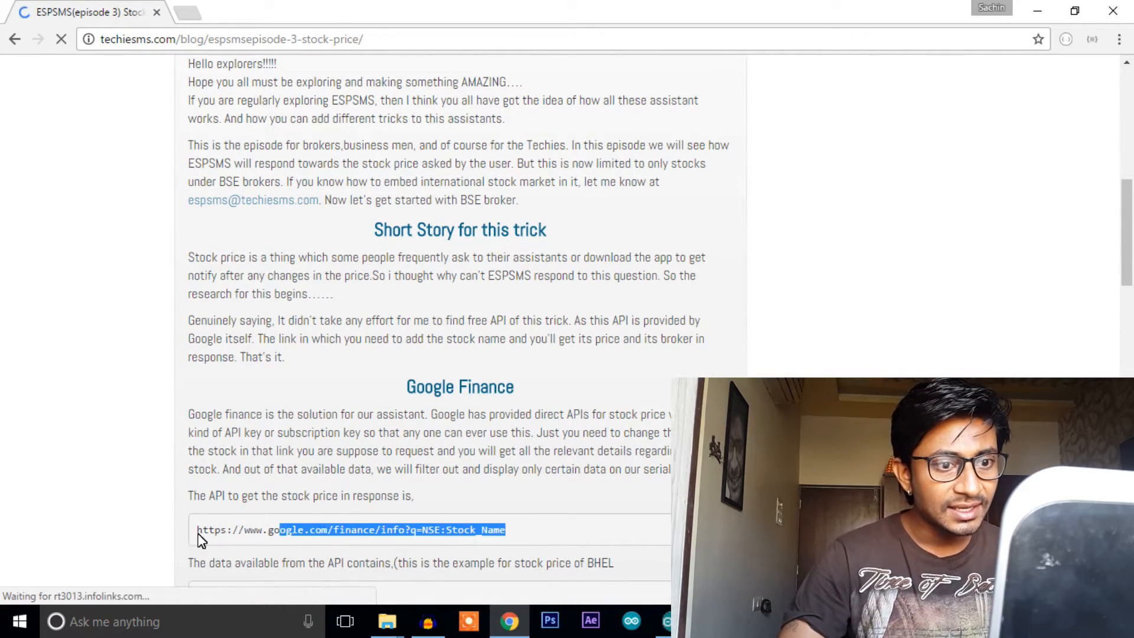
{"action": "scroll", "scroll_direction": "down", "scroll_amount": 3}
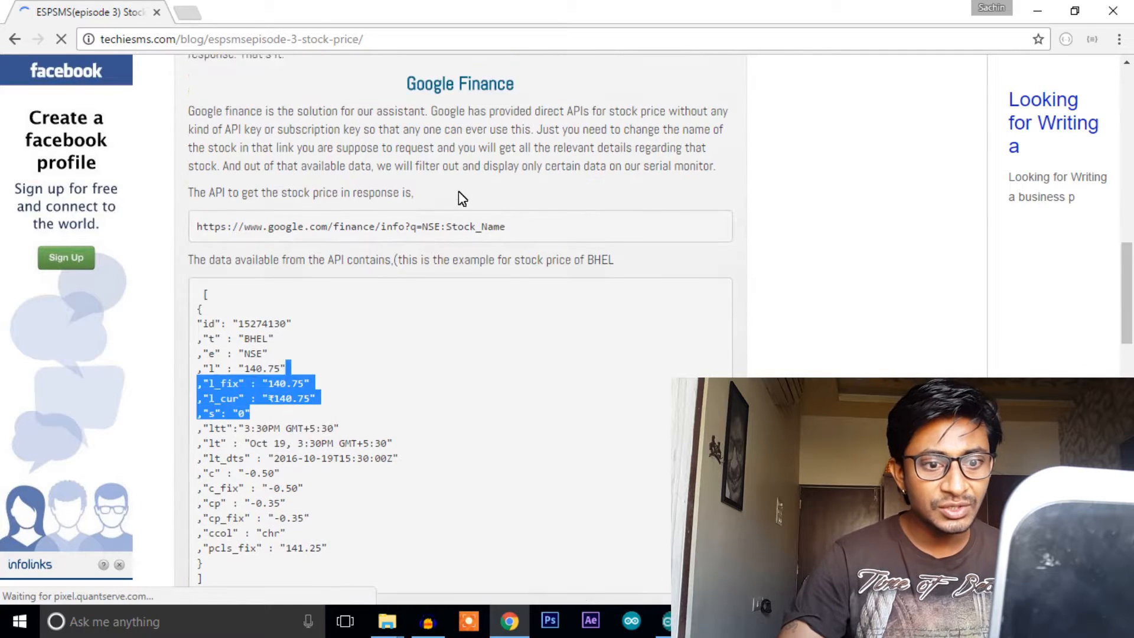
{"action": "scroll", "scroll_direction": "up", "scroll_amount": 3}
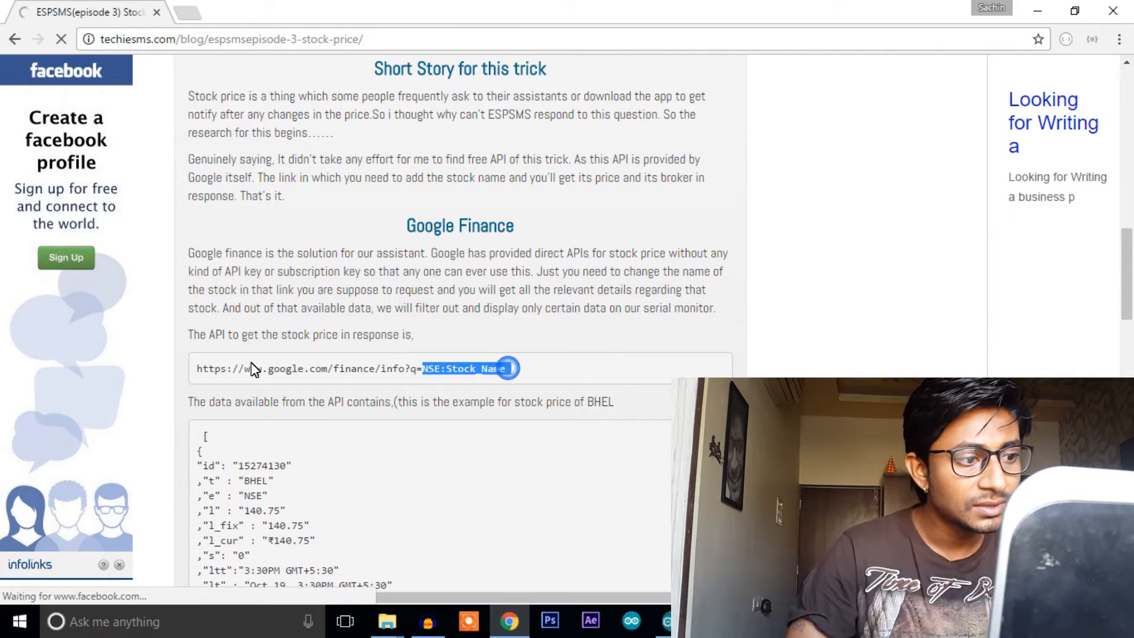
{"action": "triple_click", "coordinate": [318, 368]}
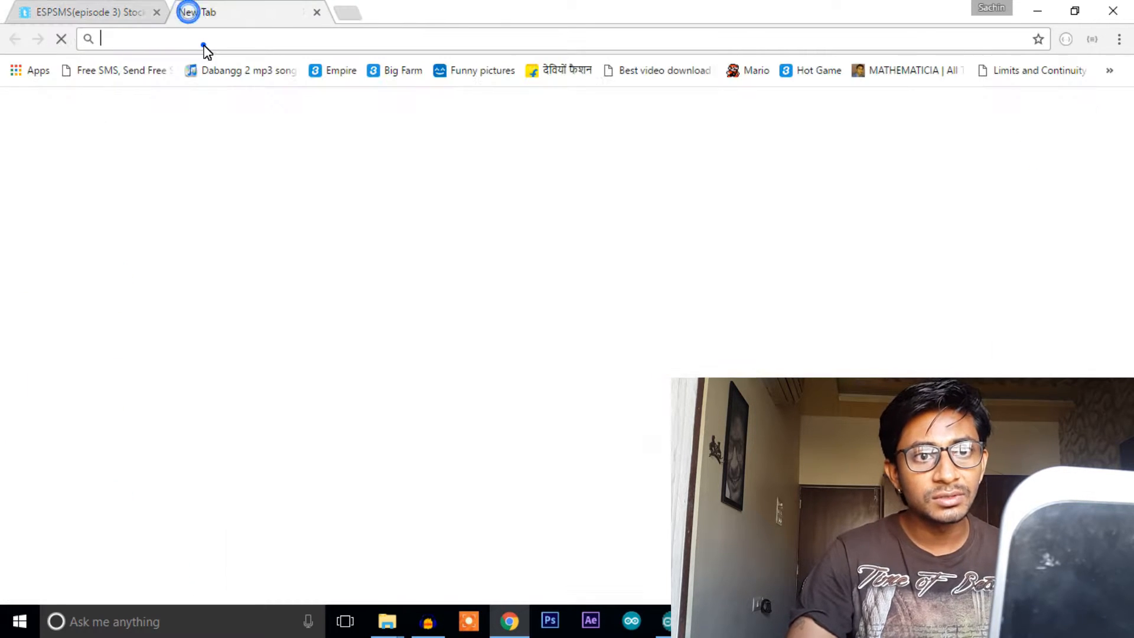
{"action": "type", "text": "https://www.google.com/finance/info?q=NSE:Stock_Name"}
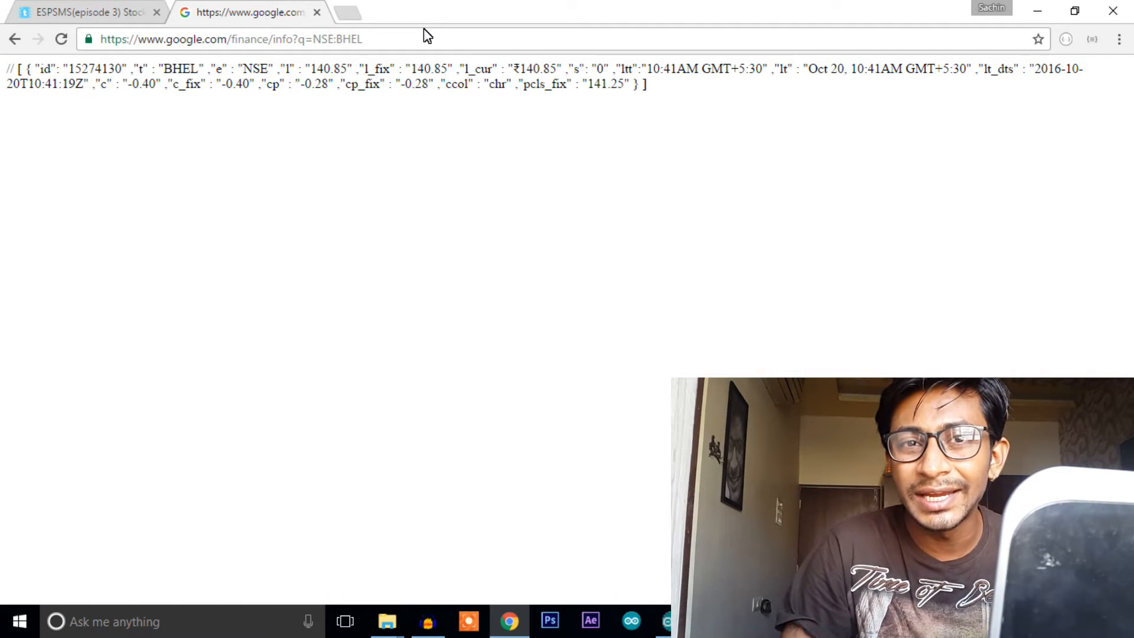
{"action": "mouse_move", "coordinate": [548, 416]}
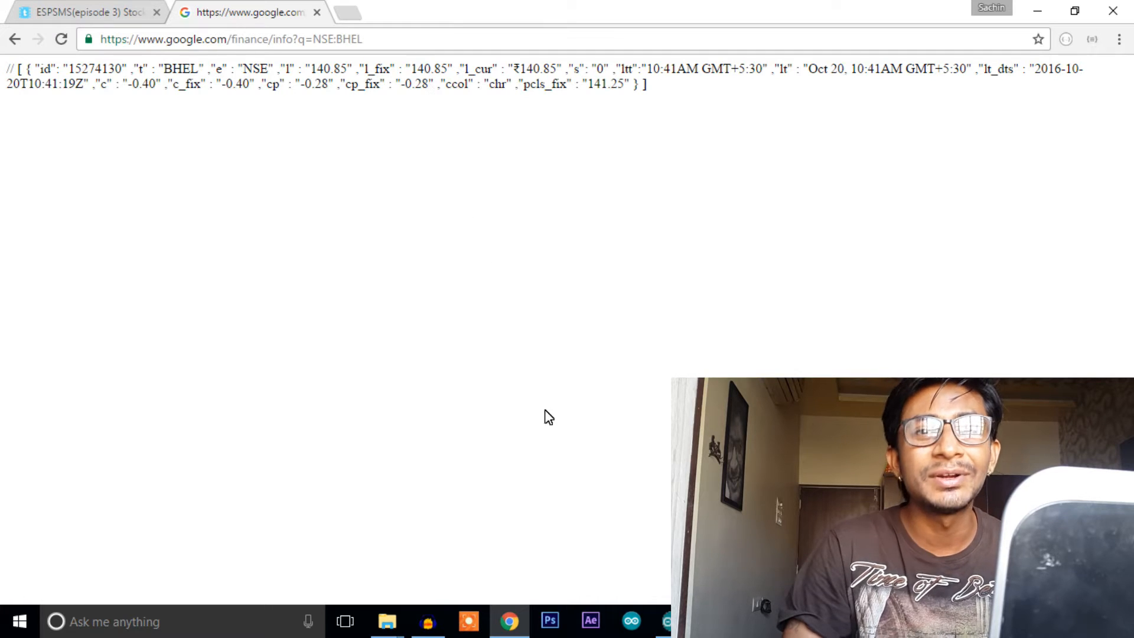
{"action": "mouse_move", "coordinate": [630, 621]}
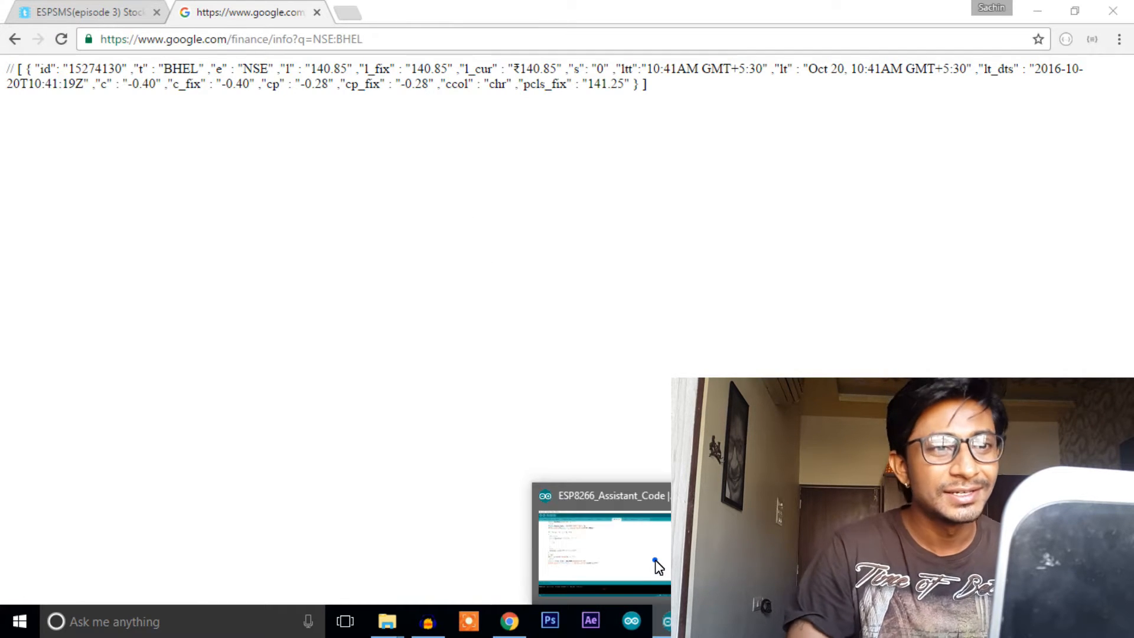
Review how the resu variable builds the stock request URL, then view stock.cpp's parsing code
{"action": "left_click", "coordinate": [604, 543]}
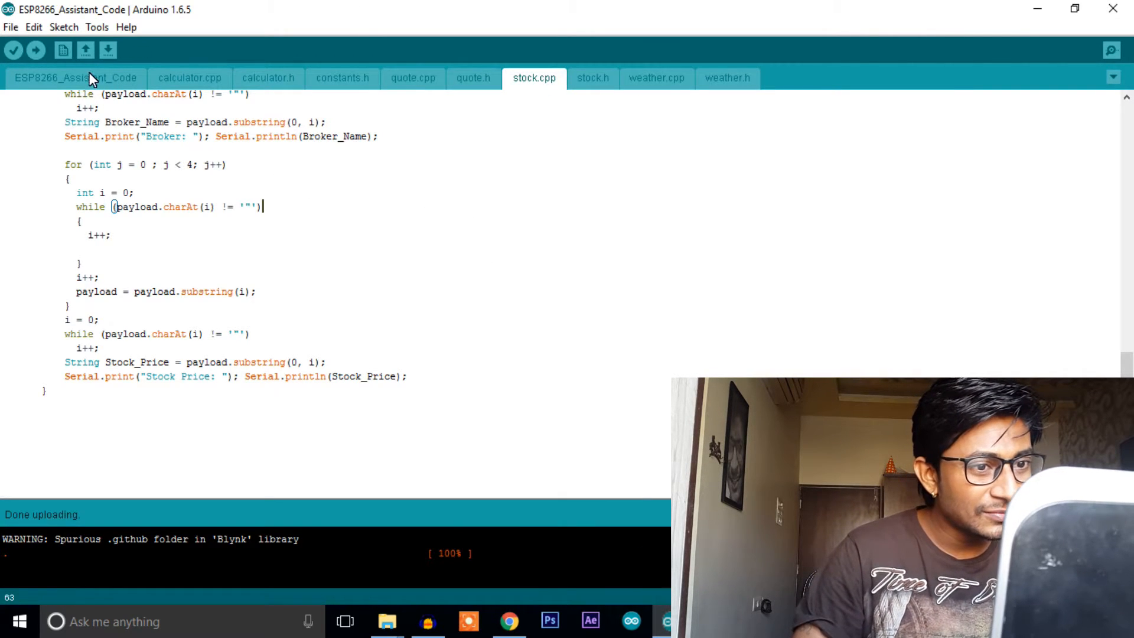
{"action": "left_click", "coordinate": [74, 78]}
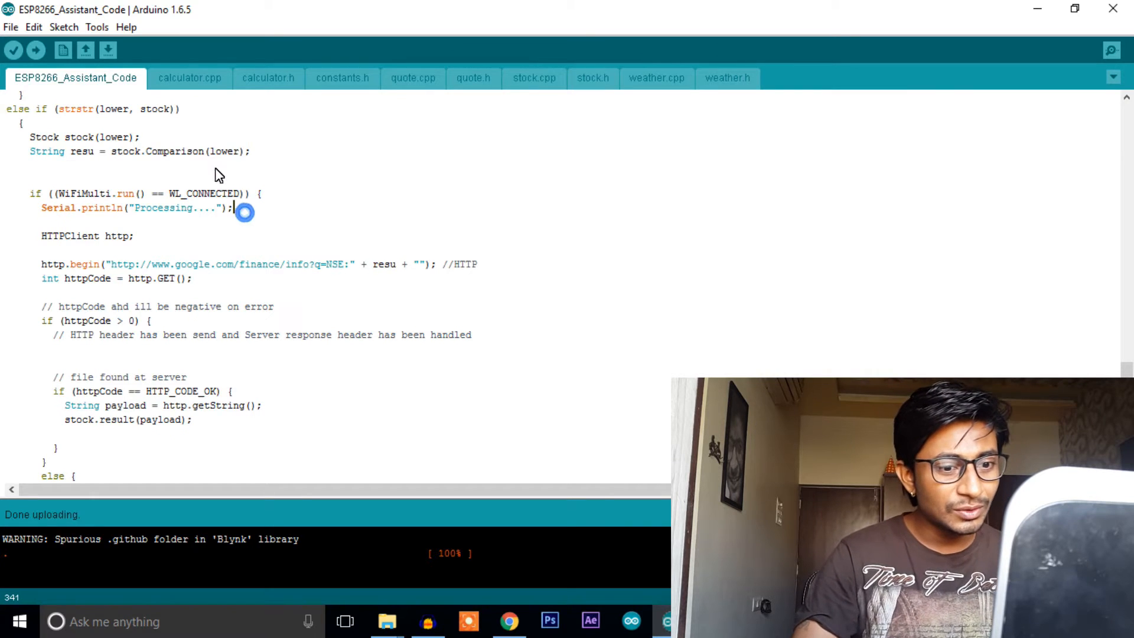
{"action": "double_click", "coordinate": [160, 109]}
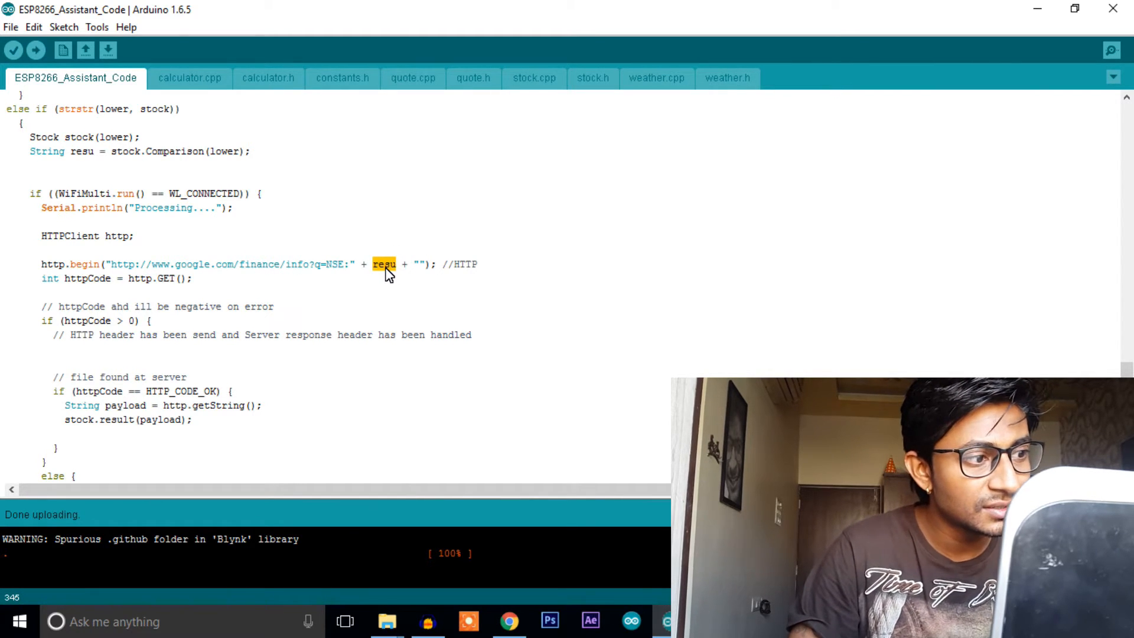
{"action": "mouse_move", "coordinate": [528, 281]}
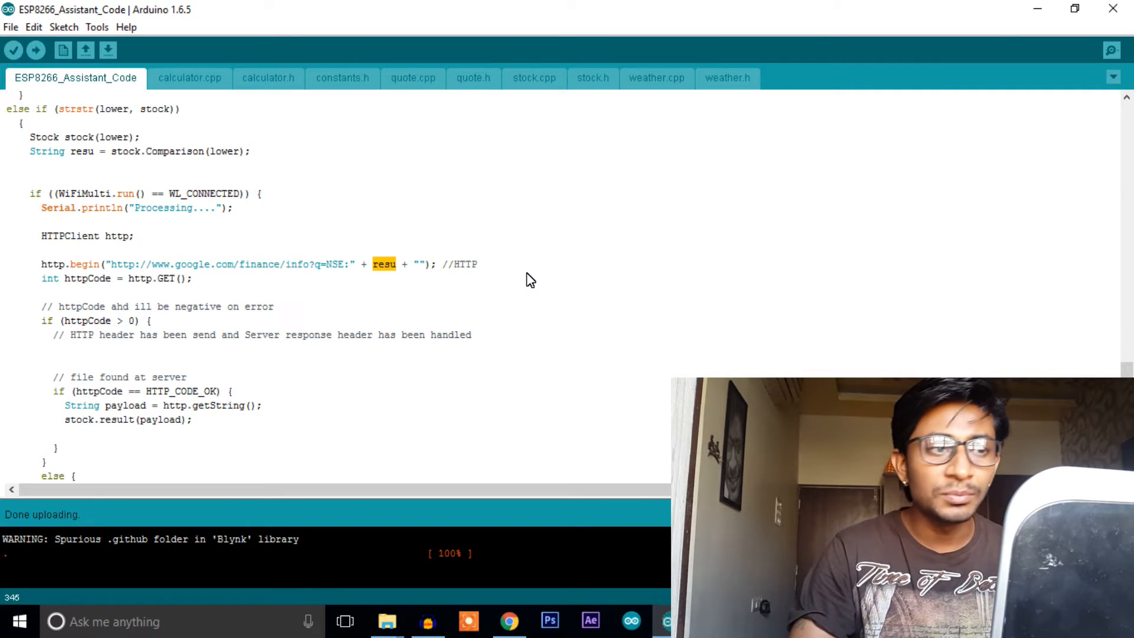
{"action": "left_click", "coordinate": [534, 77]}
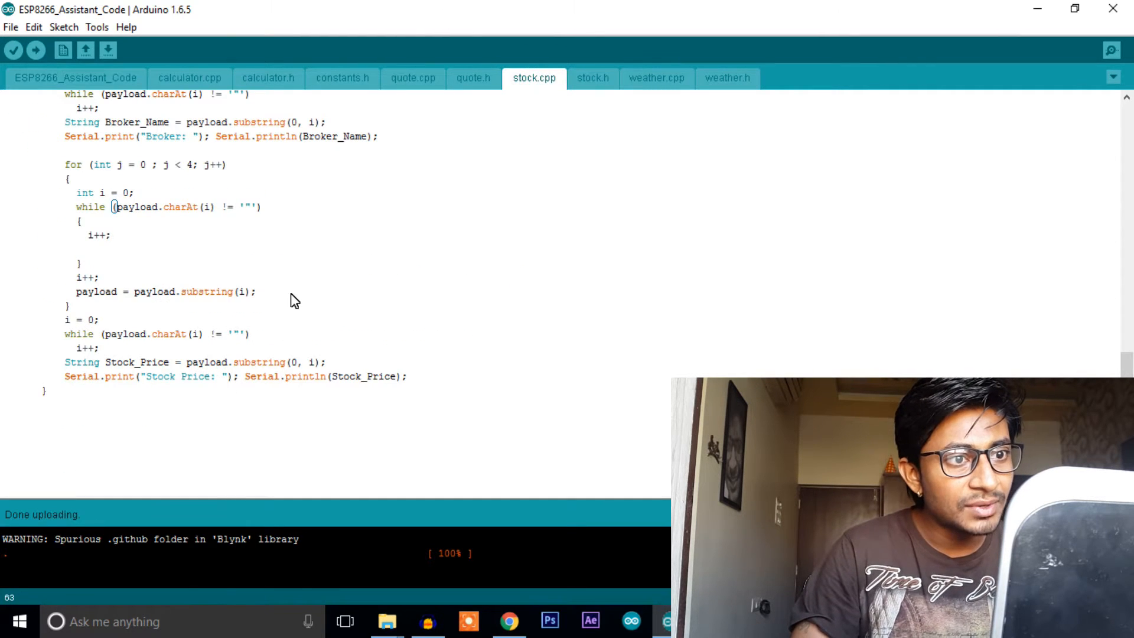
{"action": "scroll", "scroll_direction": "up", "scroll_amount": 3}
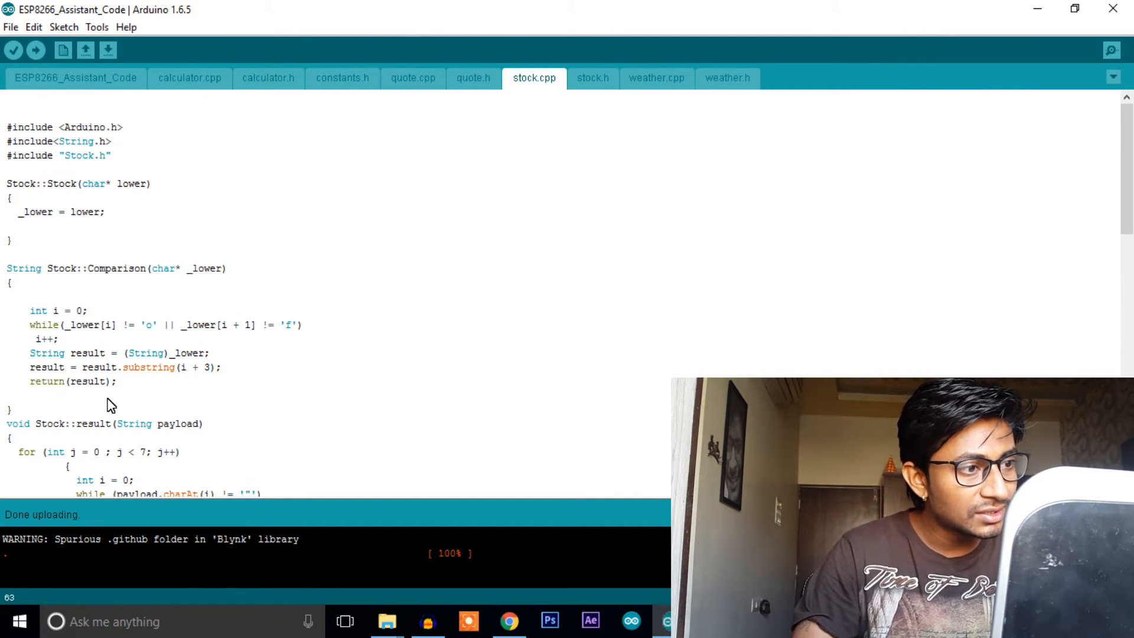
{"action": "scroll", "scroll_direction": "down", "scroll_amount": 3}
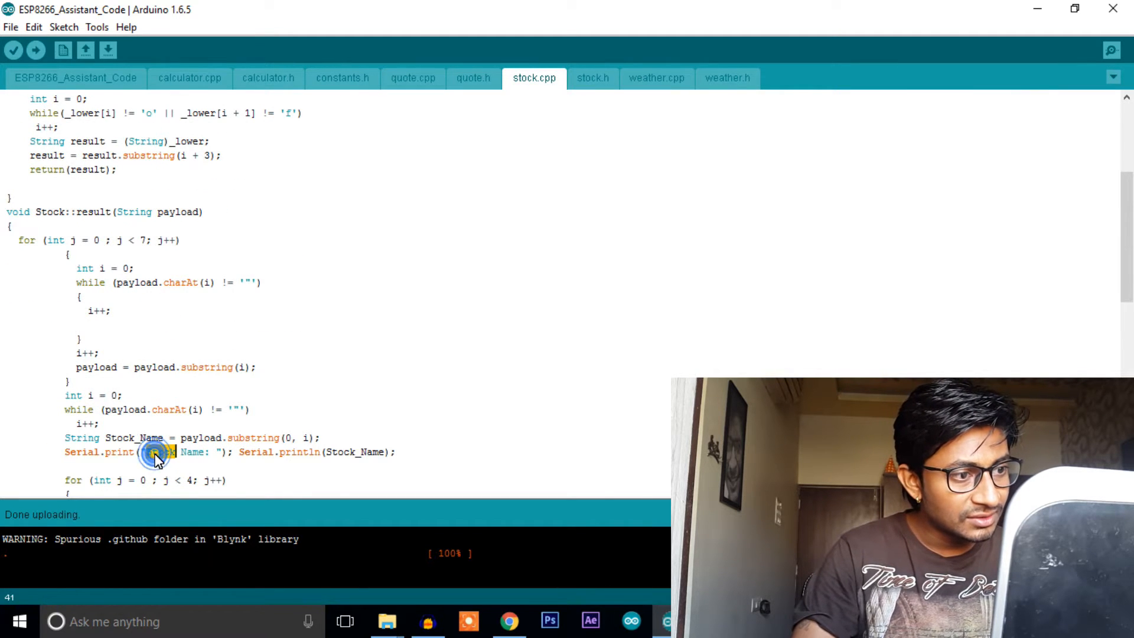
{"action": "scroll", "scroll_direction": "down", "scroll_amount": 3}
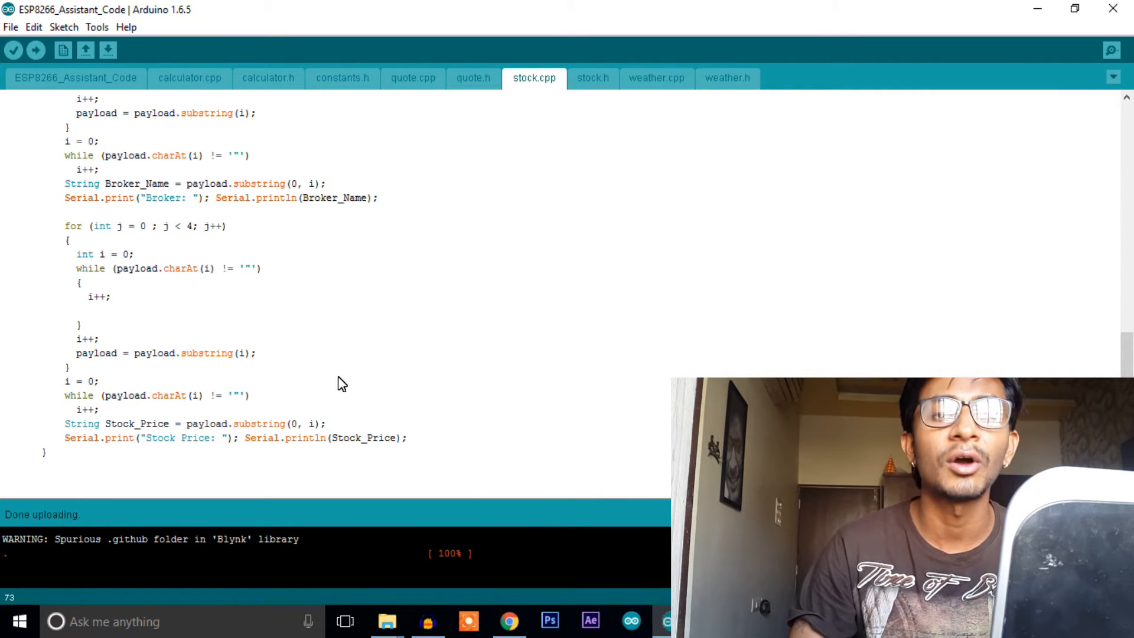
{"action": "mouse_move", "coordinate": [430, 301]}
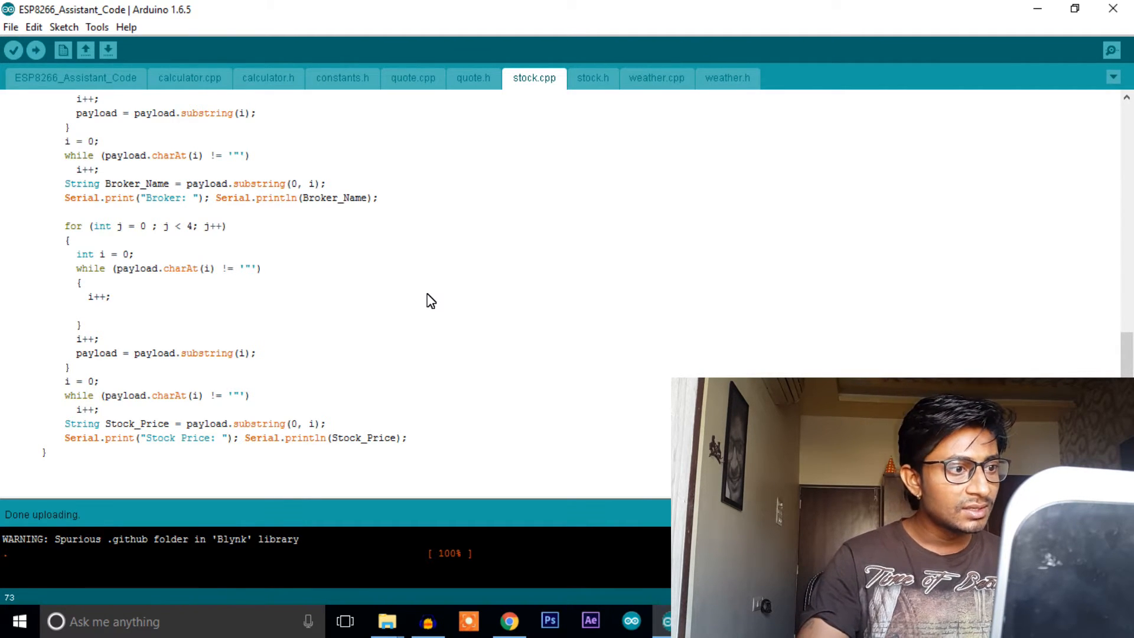
{"action": "mouse_move", "coordinate": [35, 50]}
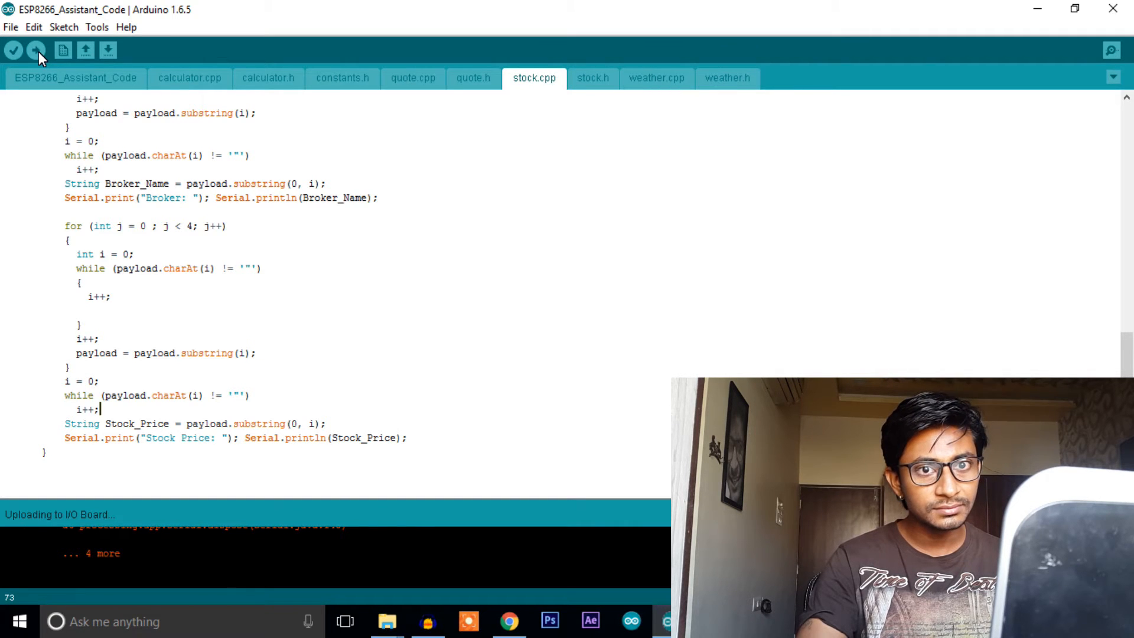
{"action": "mouse_move", "coordinate": [129, 123]}
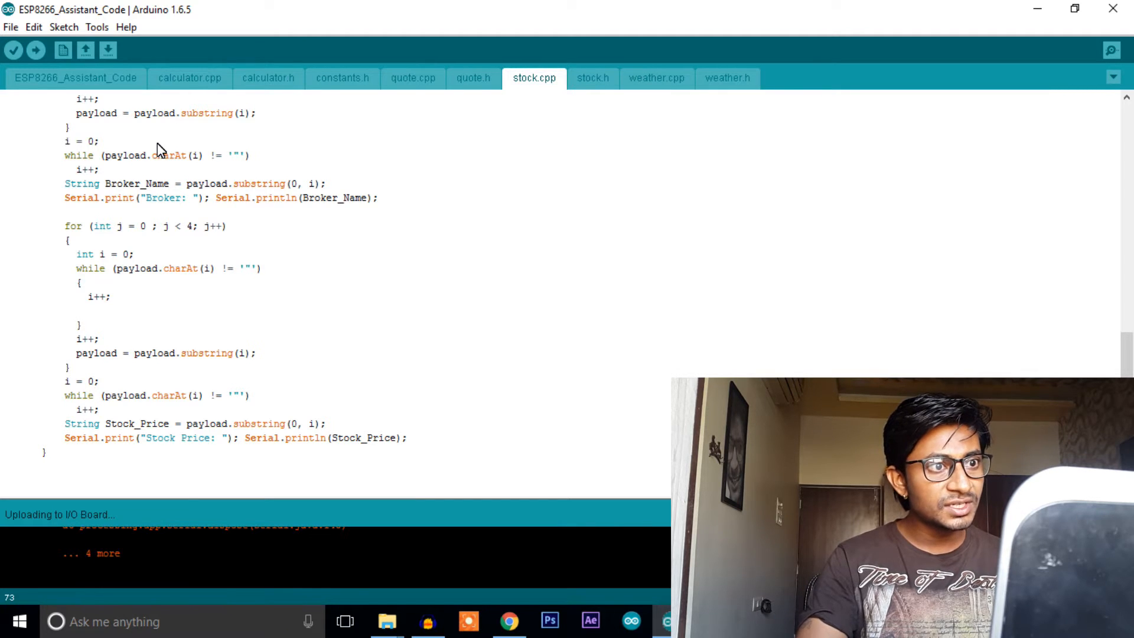
Focus the COM3 serial monitor input after uploading the assistant sketch
{"action": "left_click", "coordinate": [1112, 50]}
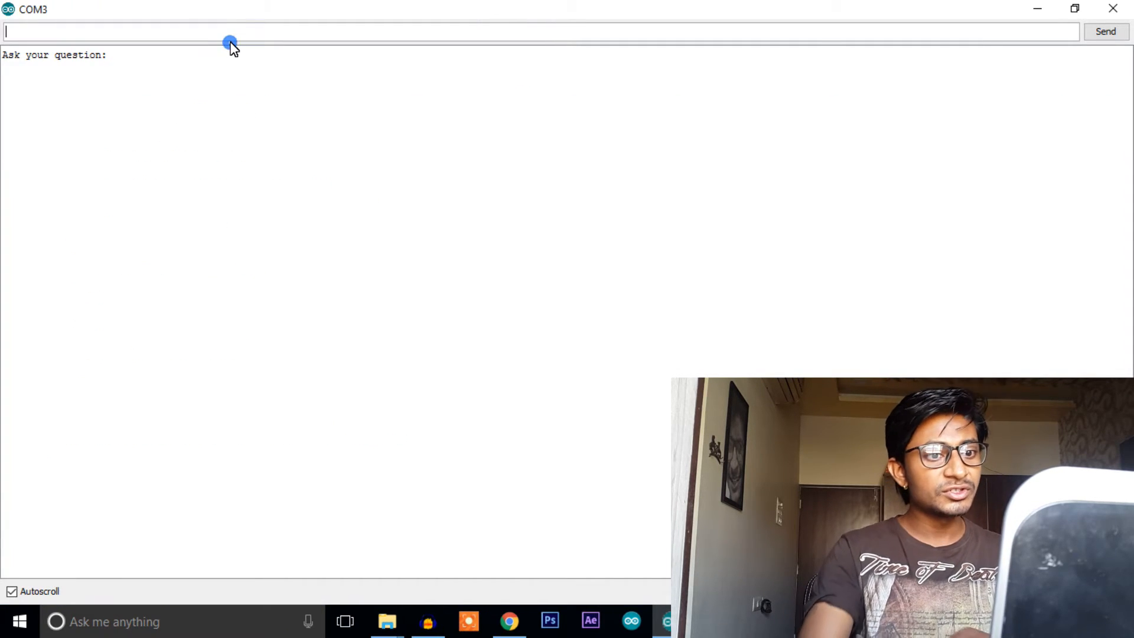
Send 'help for' and highlight the 'stock price of SHARE_NAME' command in the returned list
{"action": "type", "text": "help for"}
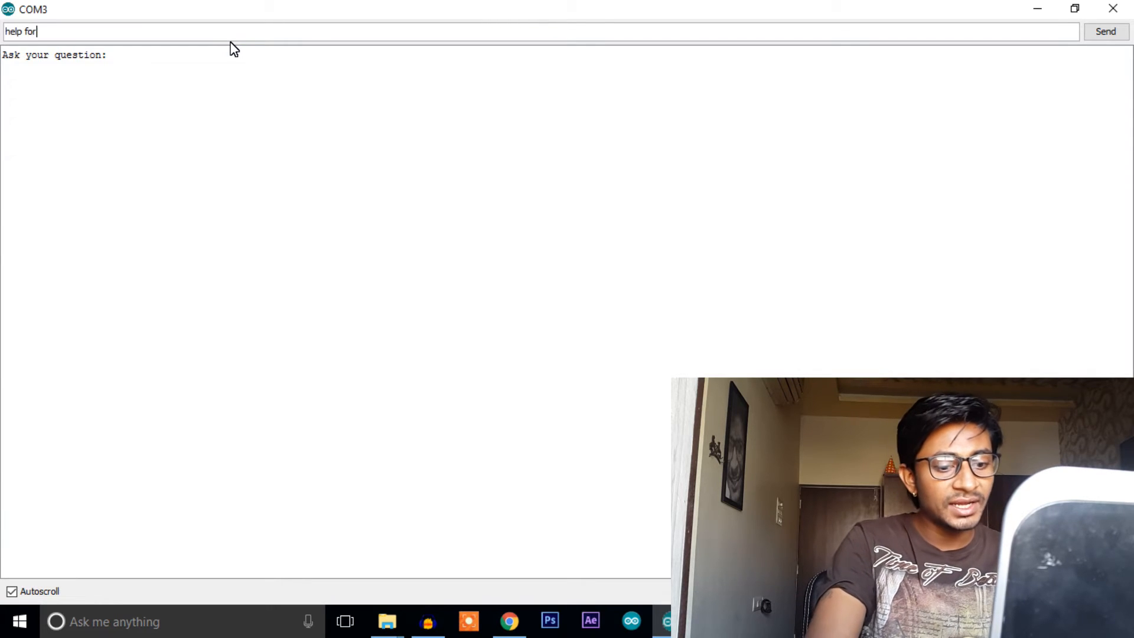
{"action": "left_click", "coordinate": [1106, 31]}
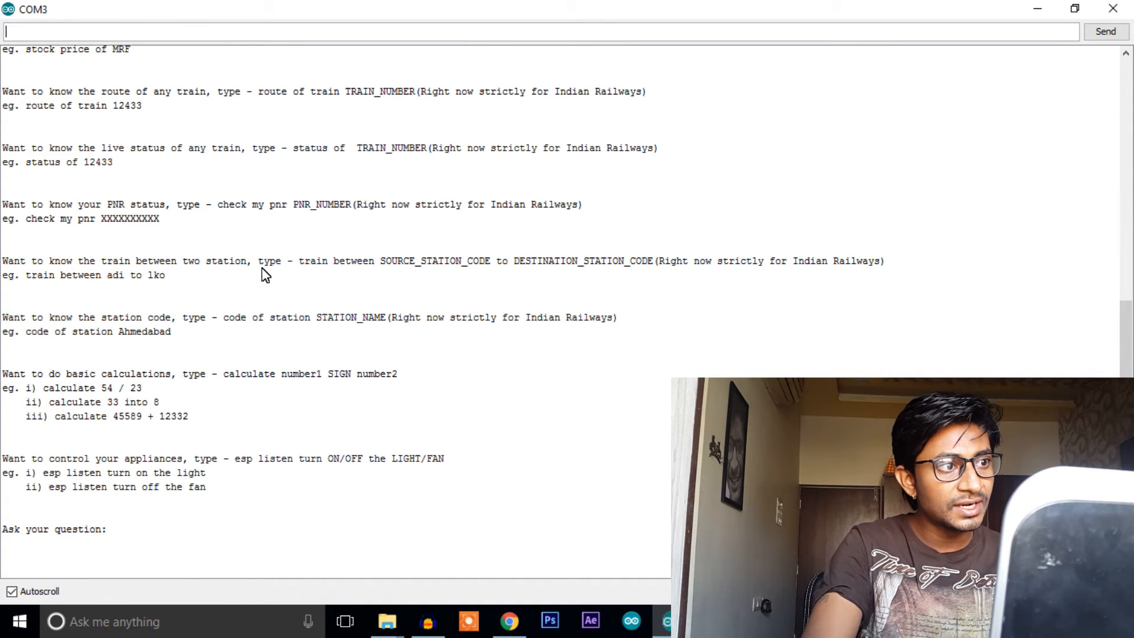
{"action": "scroll", "scroll_direction": "up", "scroll_amount": 3}
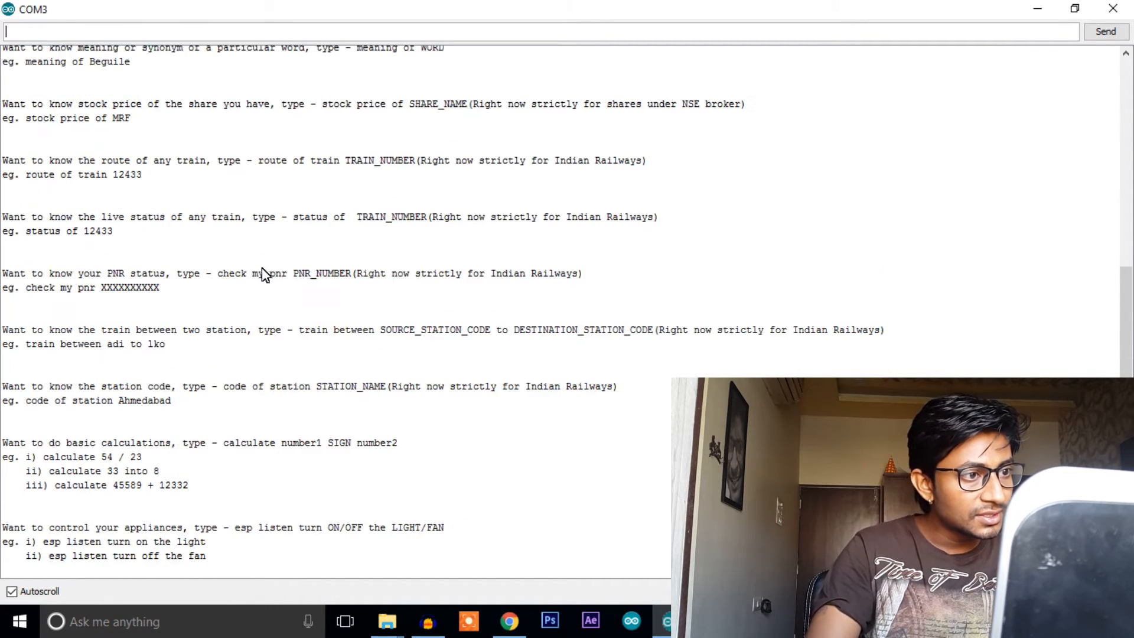
{"action": "scroll", "scroll_direction": "up", "scroll_amount": 3}
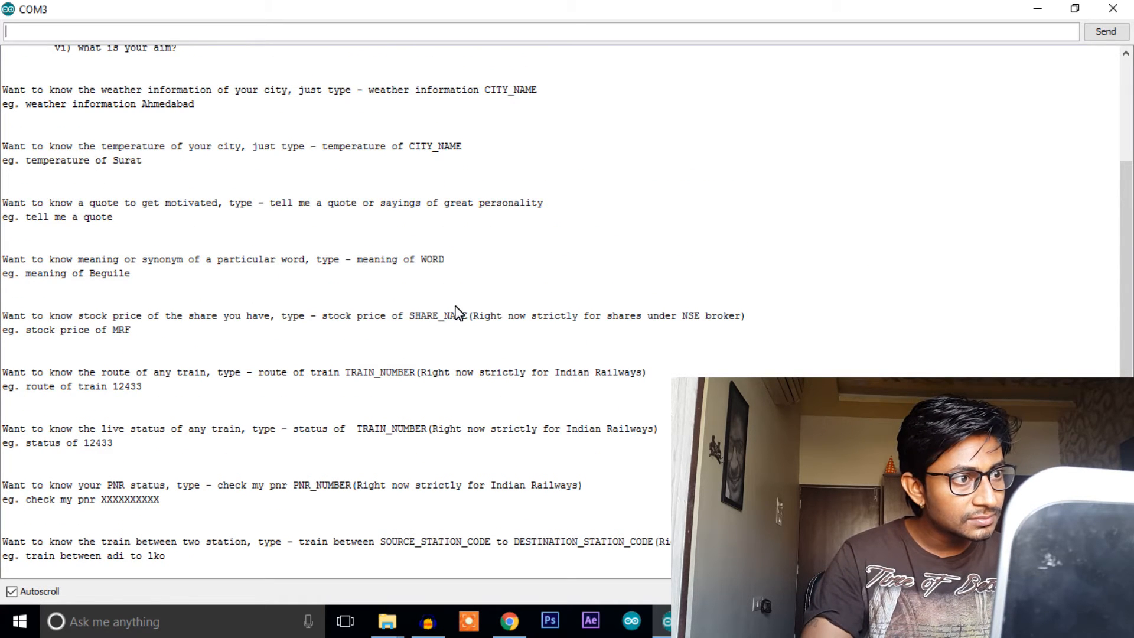
{"action": "double_click", "coordinate": [335, 315]}
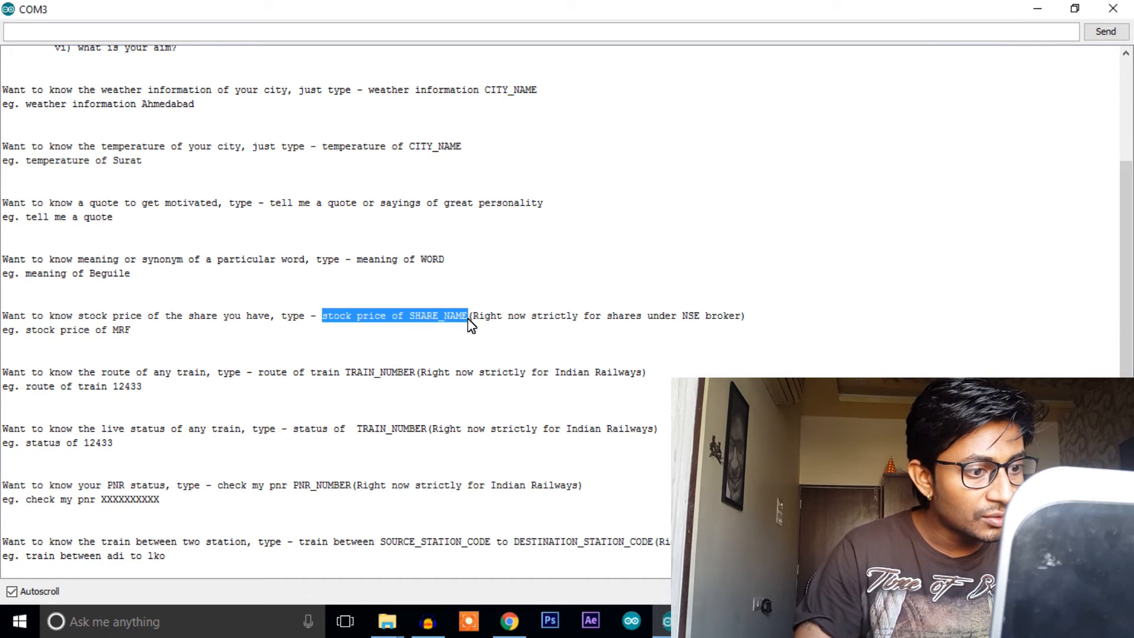
Send the query 'stock price of MRF' so the assistant starts Processing
{"action": "left_click", "coordinate": [123, 329]}
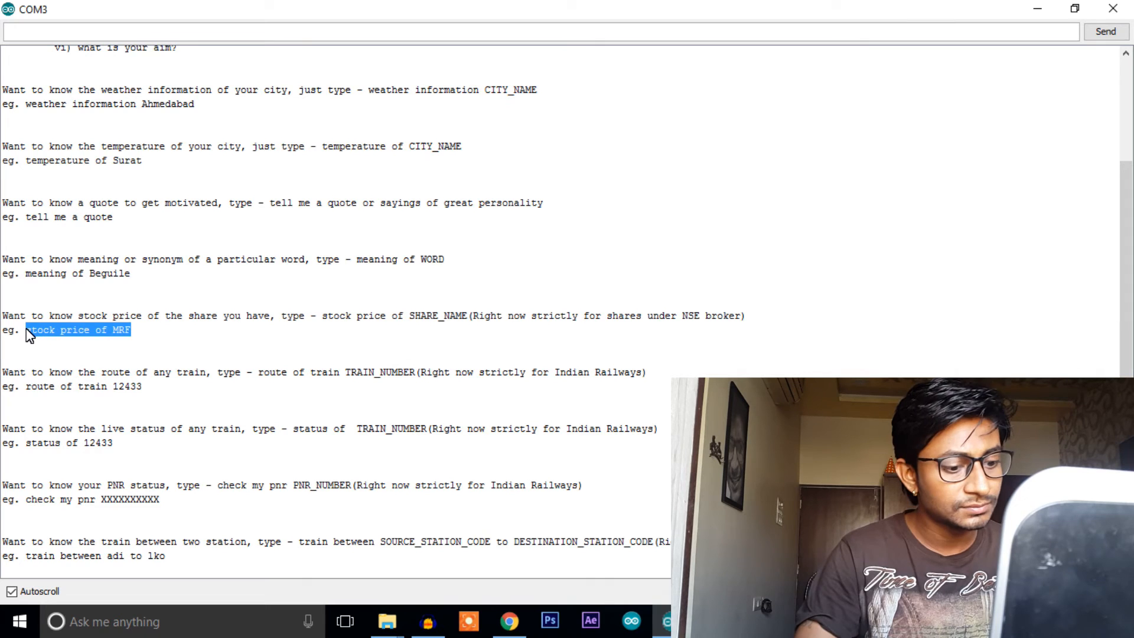
{"action": "type", "text": "stock price of MRF"}
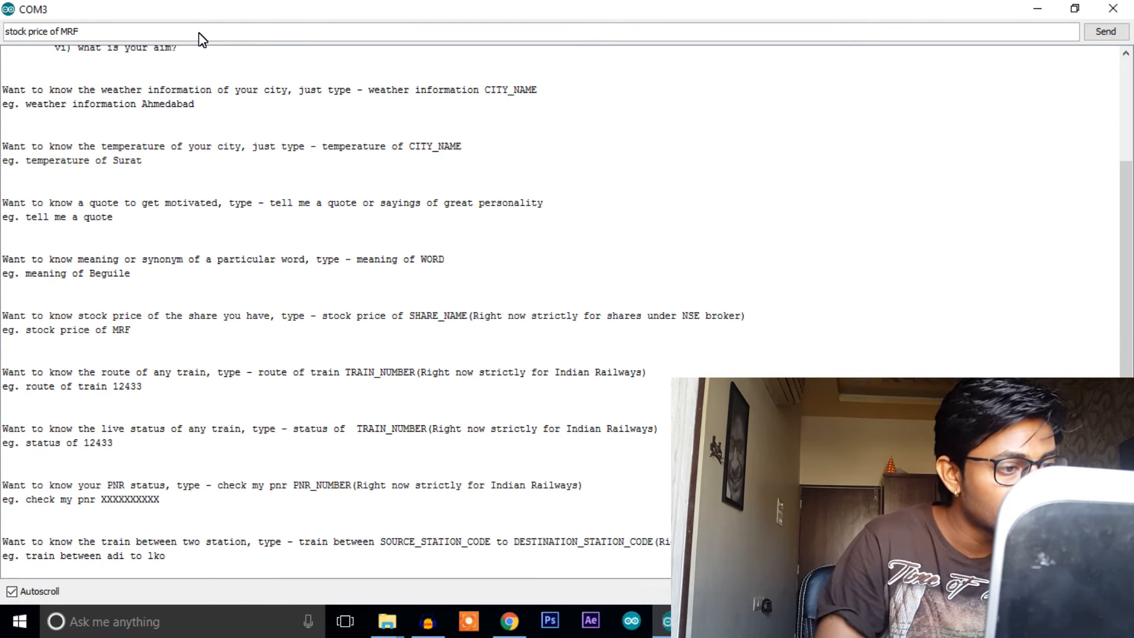
{"action": "left_click", "coordinate": [1106, 31]}
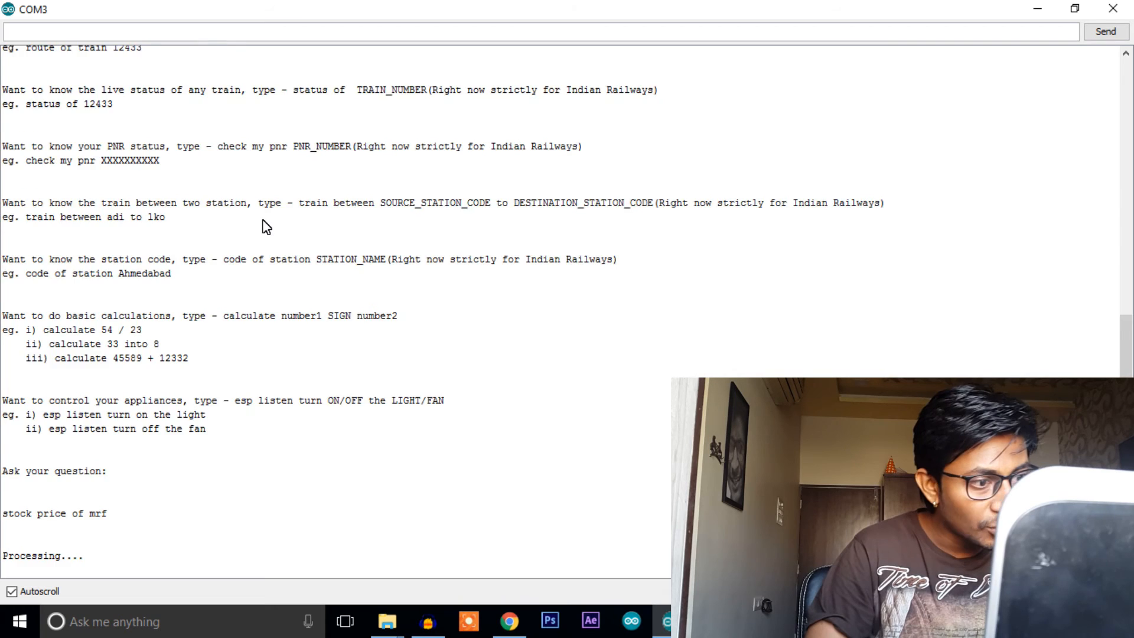